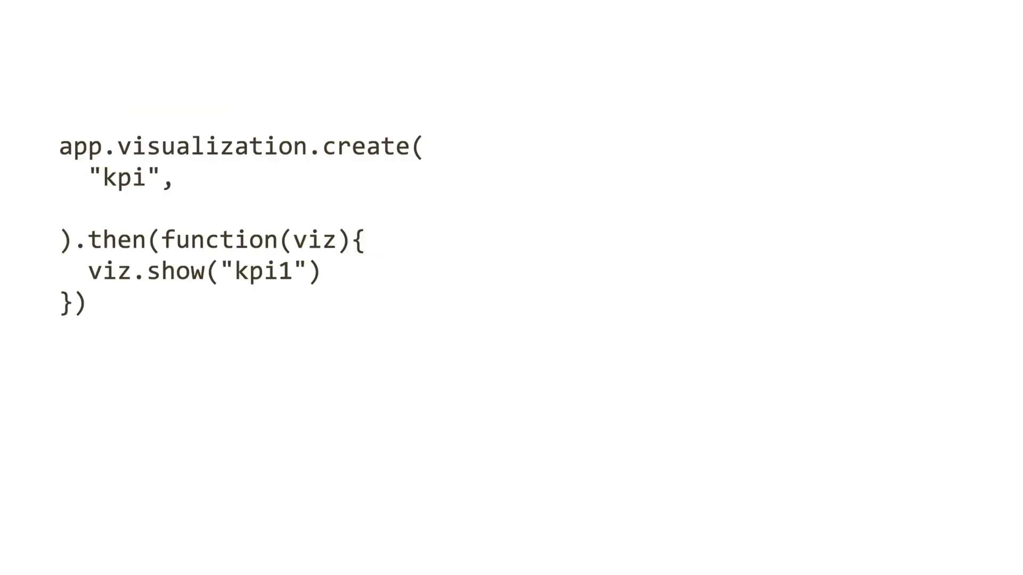
type("[\"=Sum(OrderLineAmount)*vWhatIf\"]")
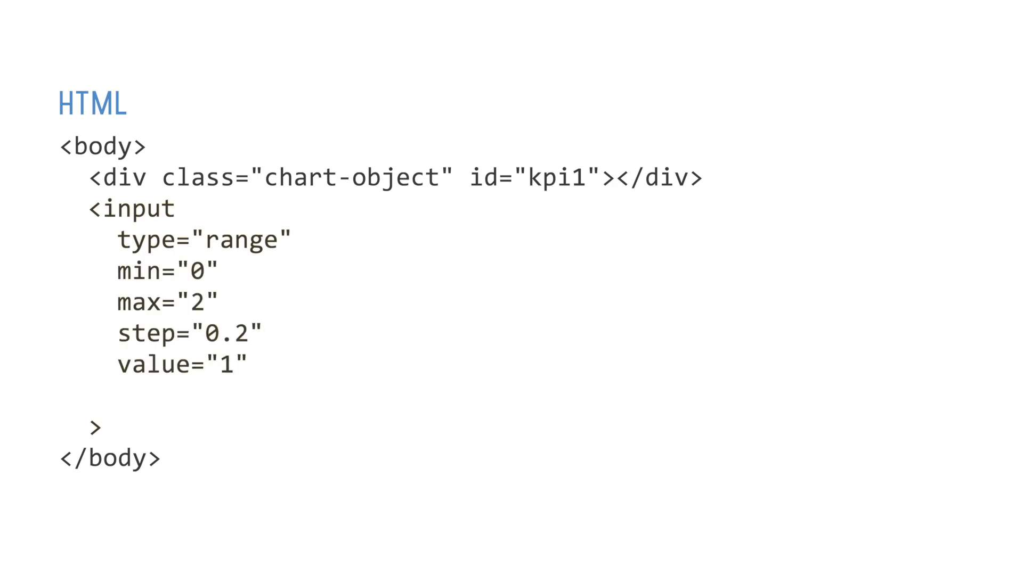
type("onchange")
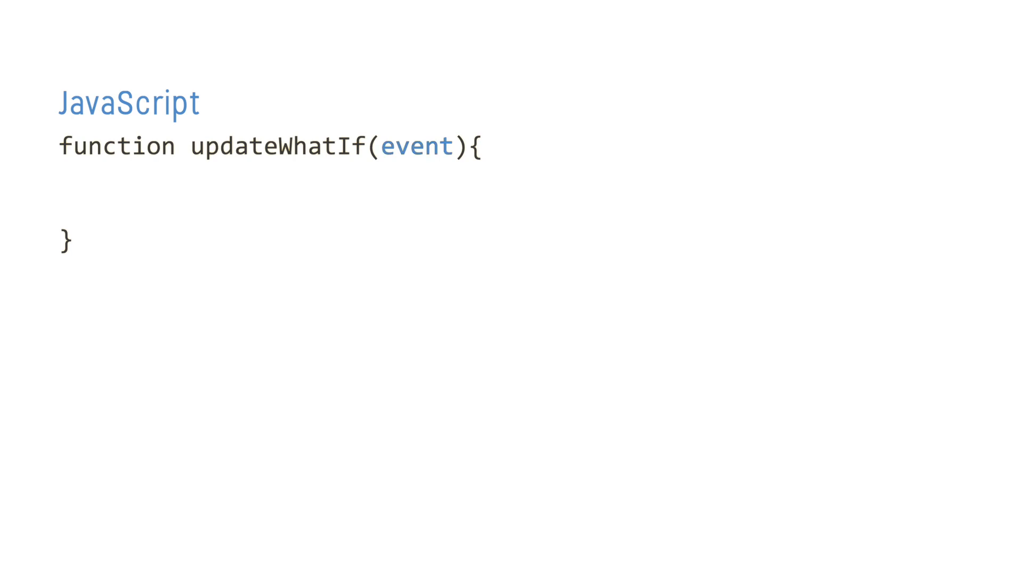
type("let sliderValue = event.target.valueAsNumber")
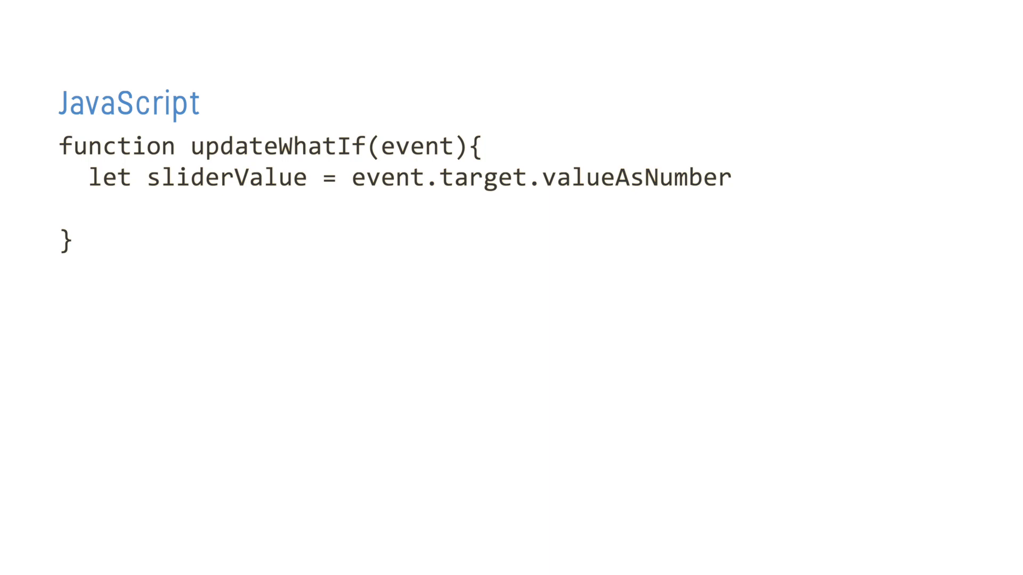
type("app.variable.setNumValue(")
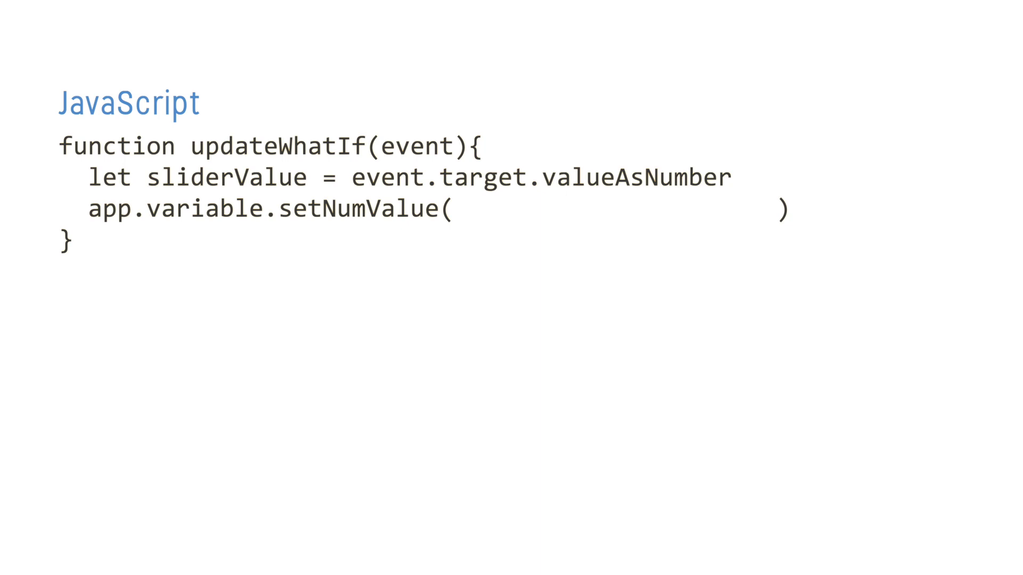
type("\"vWhatIf\"")
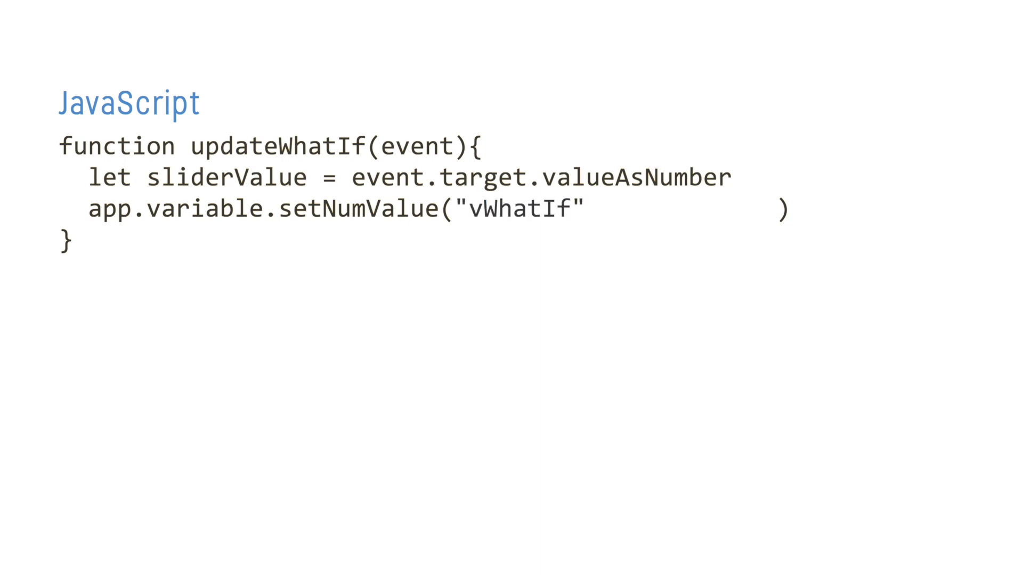
type(", sliderValue")
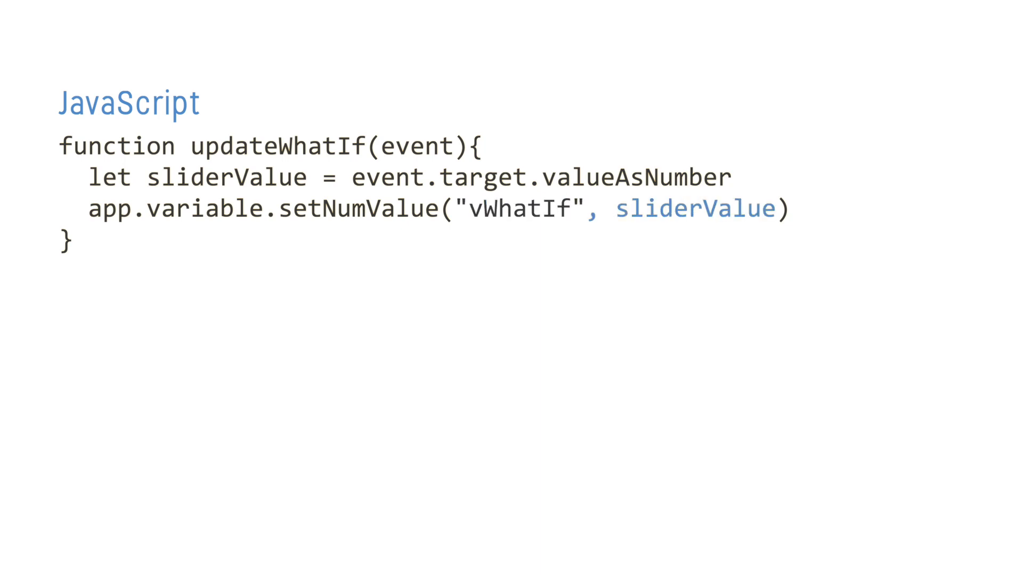